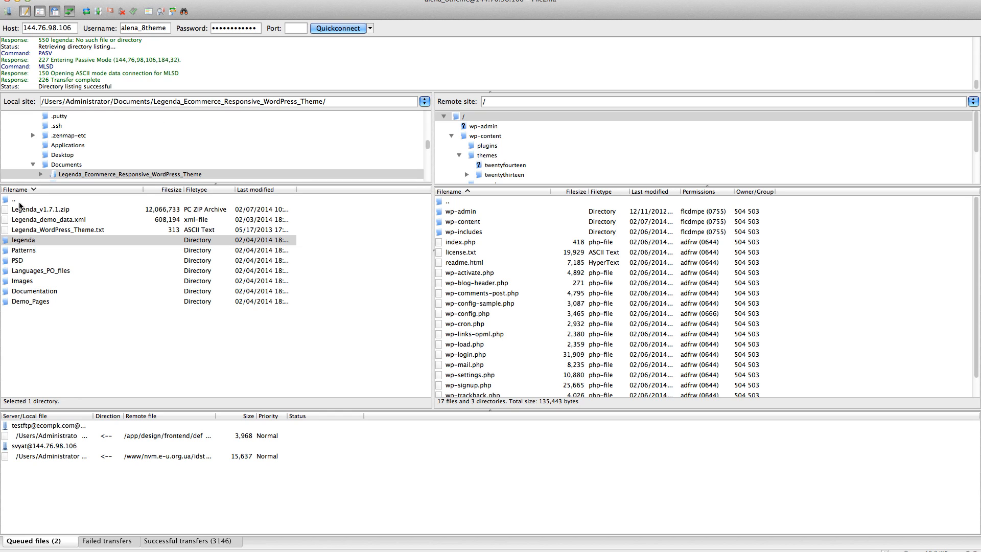
# Step: Review the extracted Legenda_v1.7.1 package contents: zip archive, demo XML, text file, PSD, languages, documentation and demo pages
pyautogui.click(16, 208)
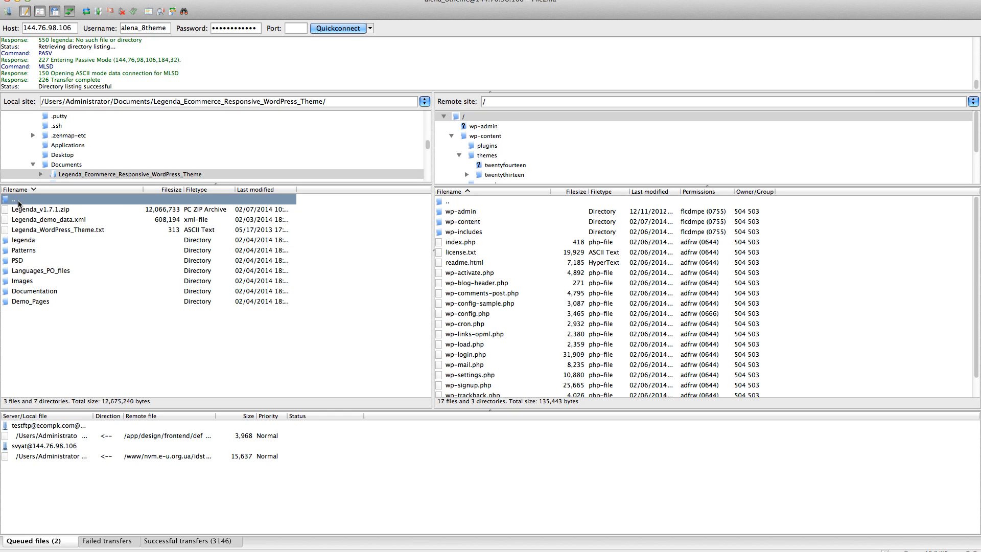
pyautogui.moveTo(30, 213)
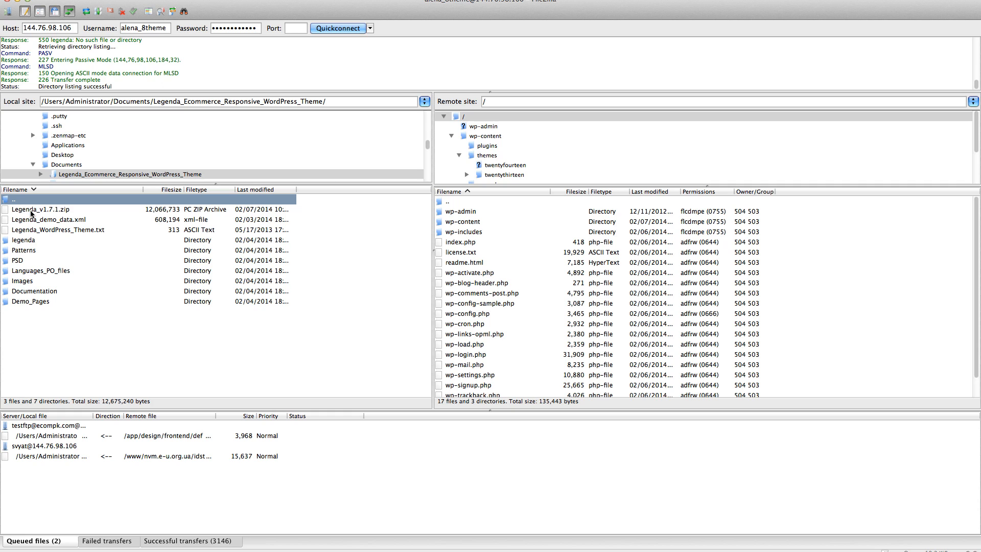
pyautogui.click(38, 224)
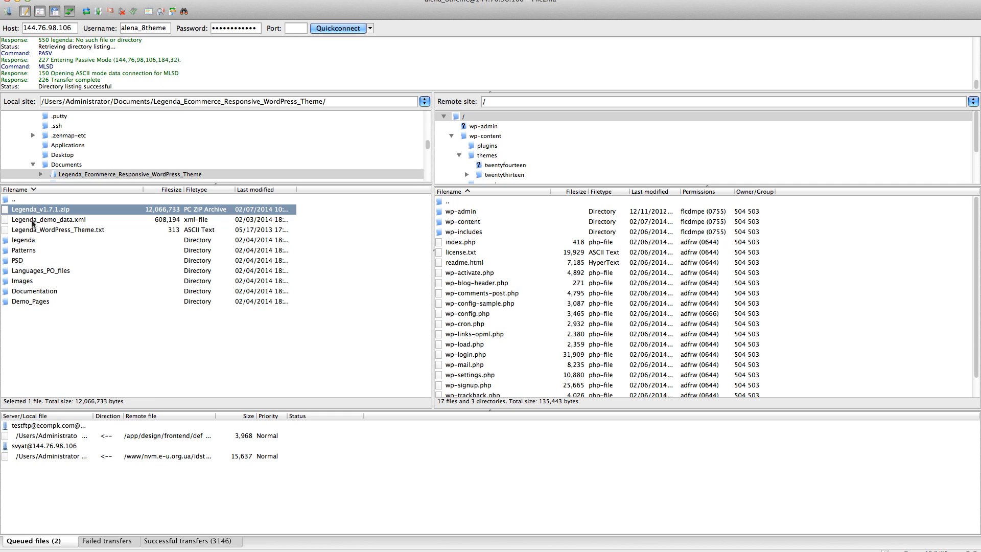
pyautogui.click(49, 219)
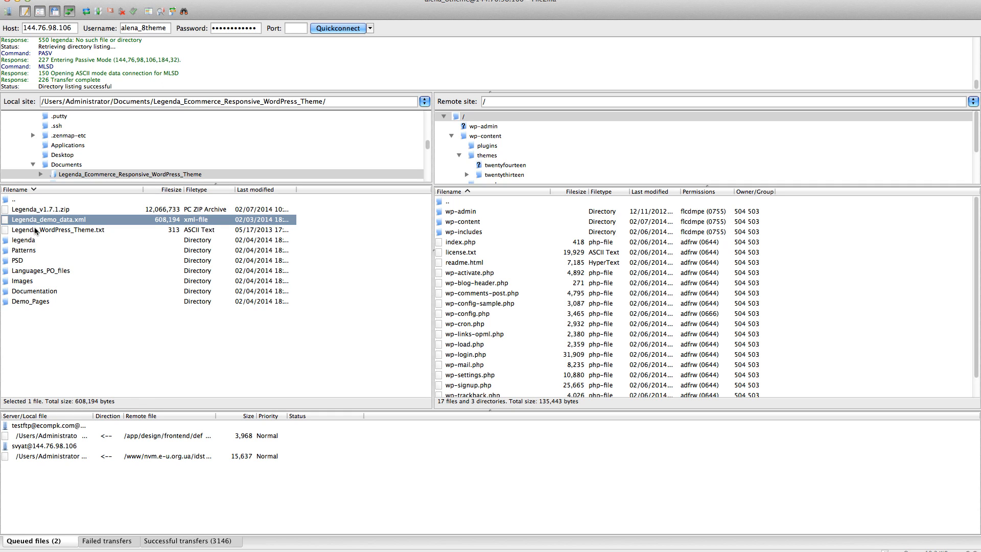
pyautogui.click(53, 228)
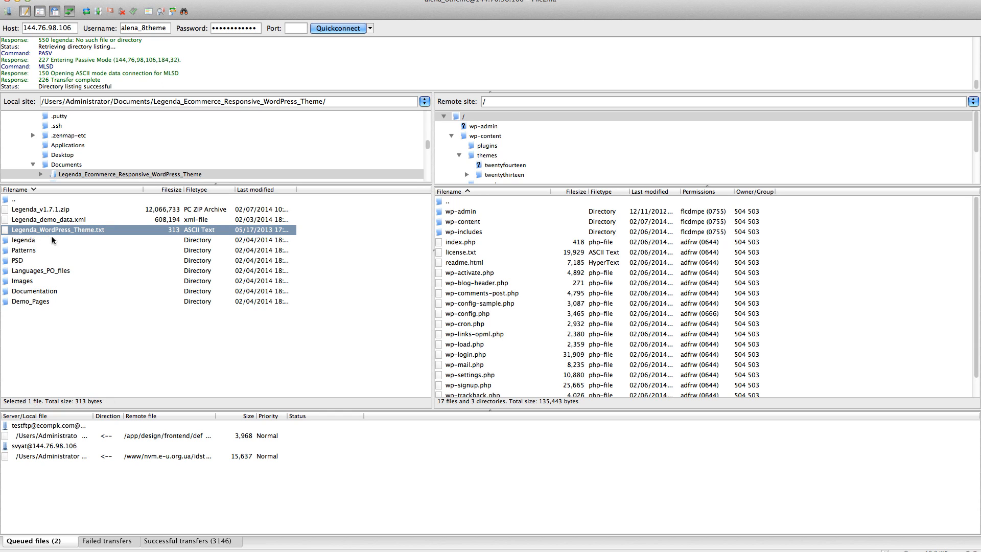
pyautogui.click(18, 260)
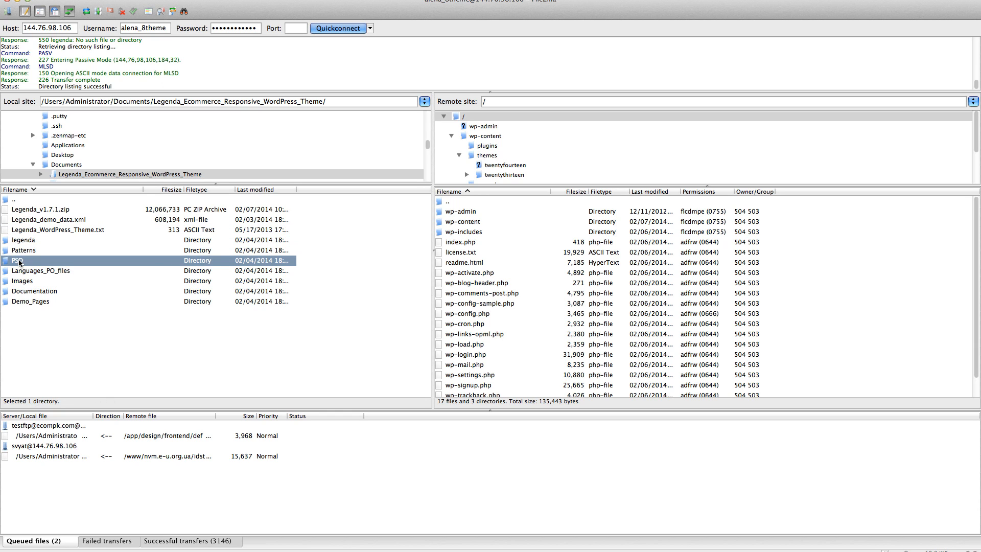
pyautogui.click(40, 270)
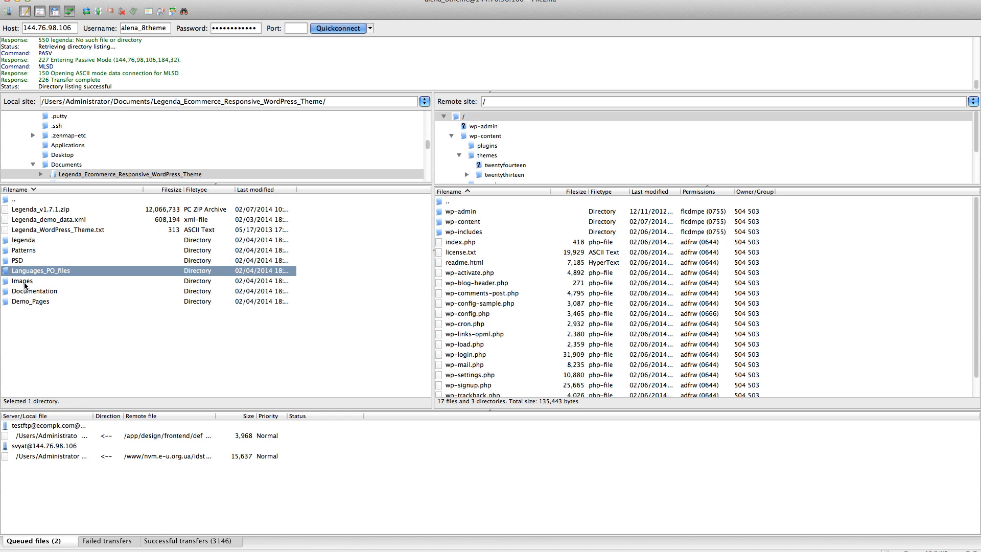
pyautogui.click(34, 290)
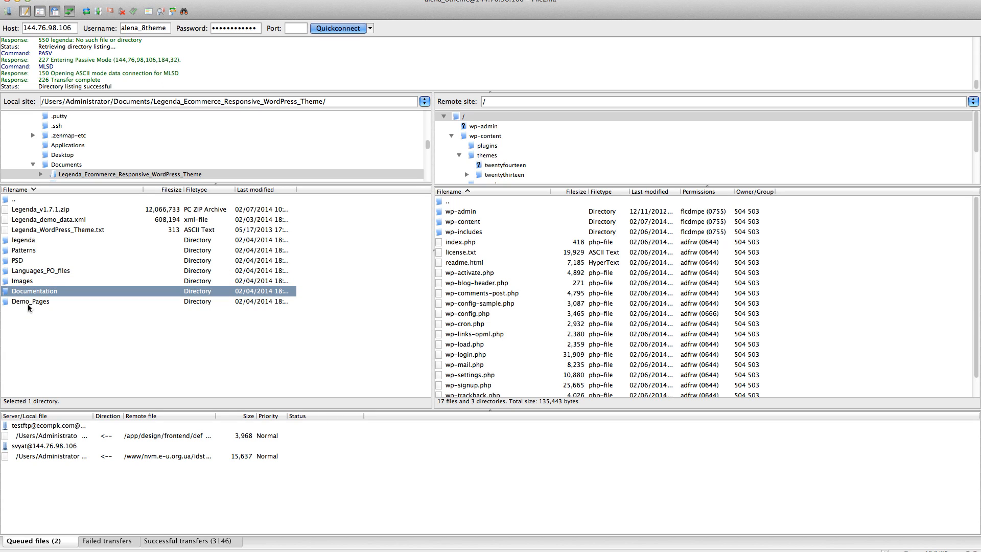
pyautogui.click(29, 300)
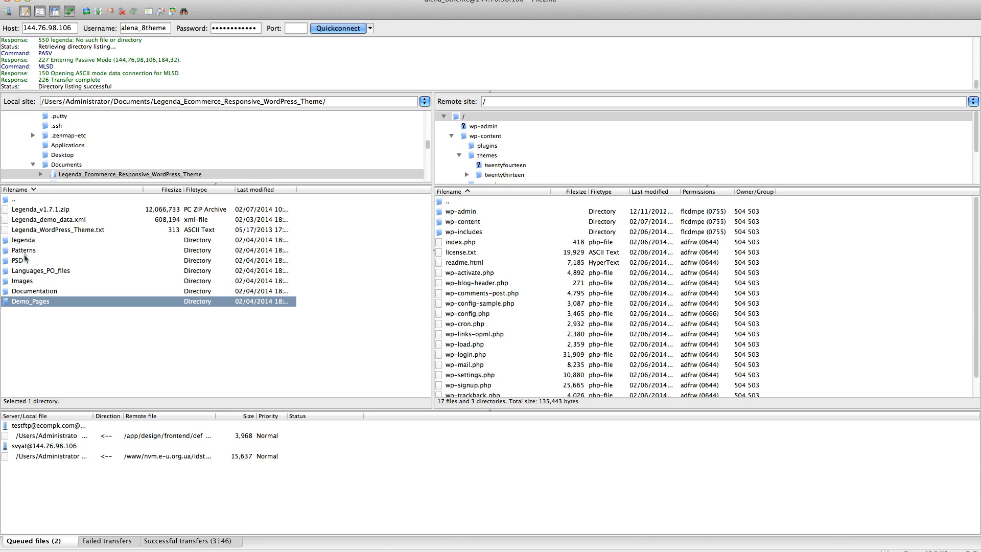
pyautogui.click(36, 219)
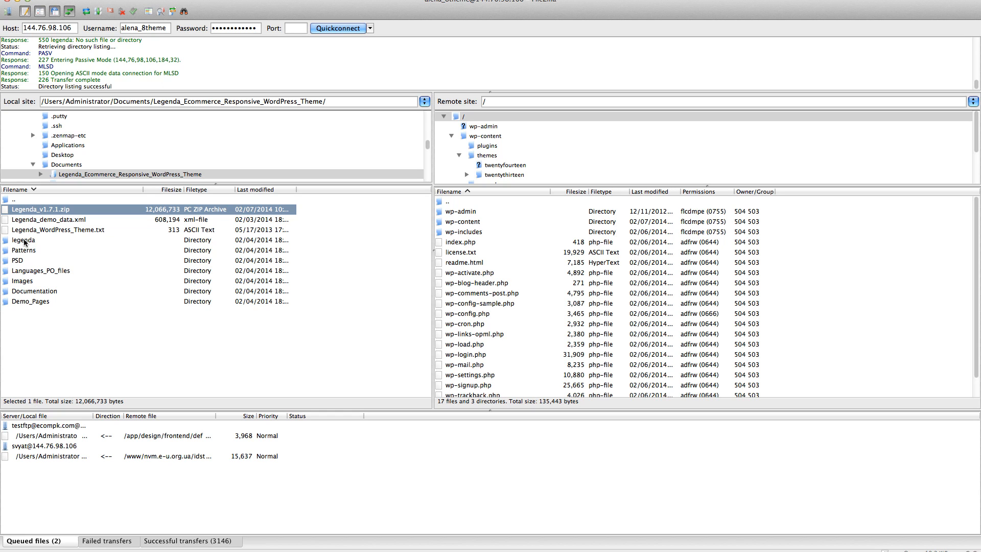
# Step: Upload the local legenda folder into the remote wp-content/themes folder by dragging it across
pyautogui.click(20, 239)
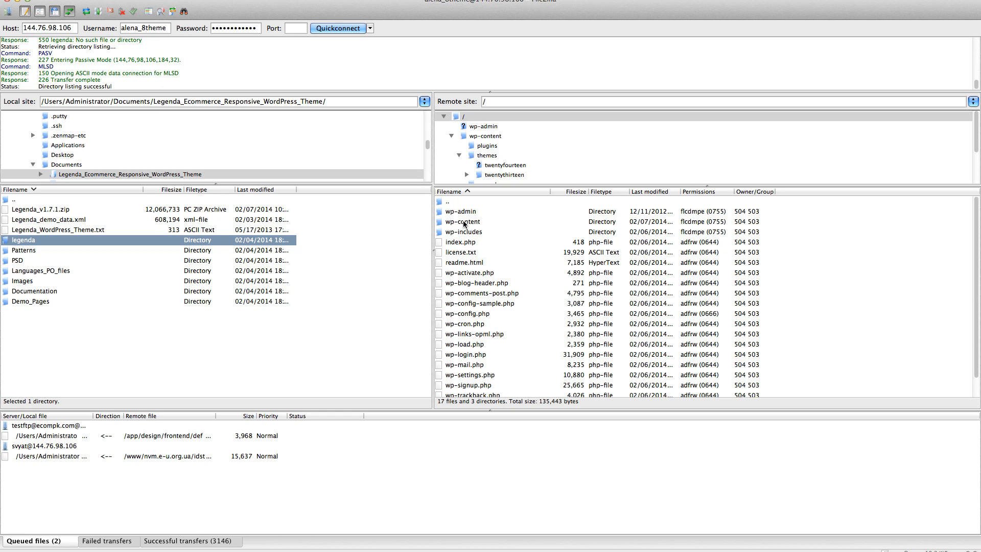
pyautogui.doubleClick(465, 220)
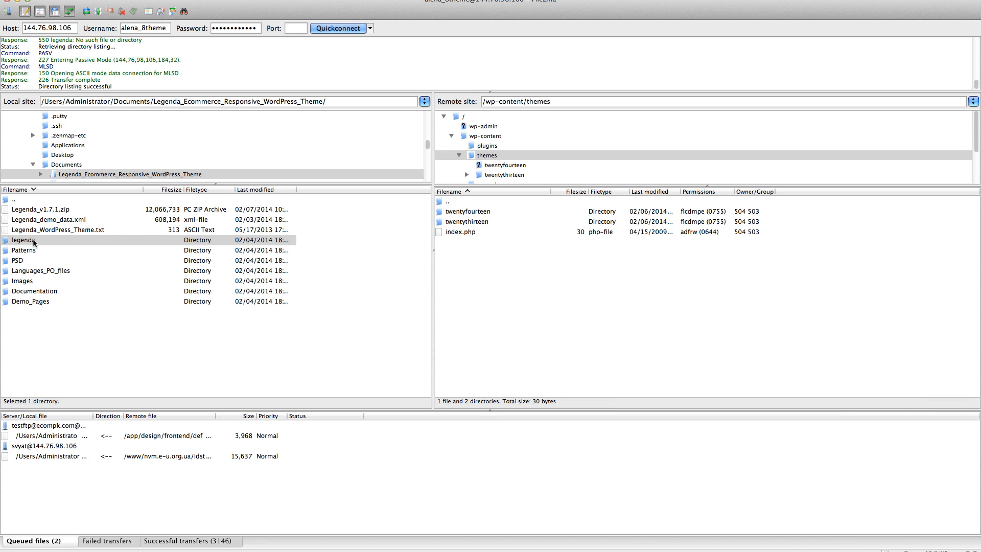
pyautogui.moveTo(24, 239); pyautogui.dragTo(524, 263)
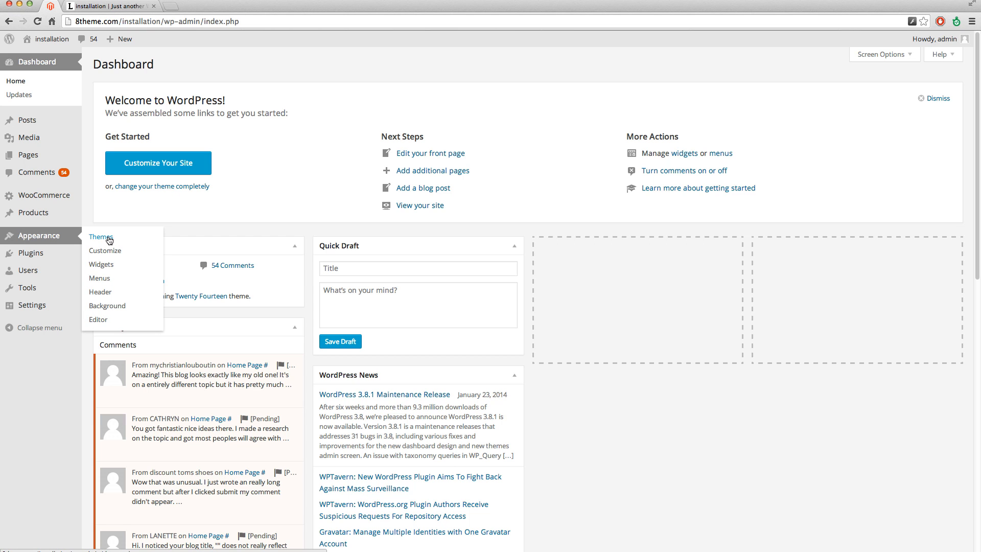
# Step: Activate the LEGENDA theme from the installed themes page under Appearance
pyautogui.click(100, 237)
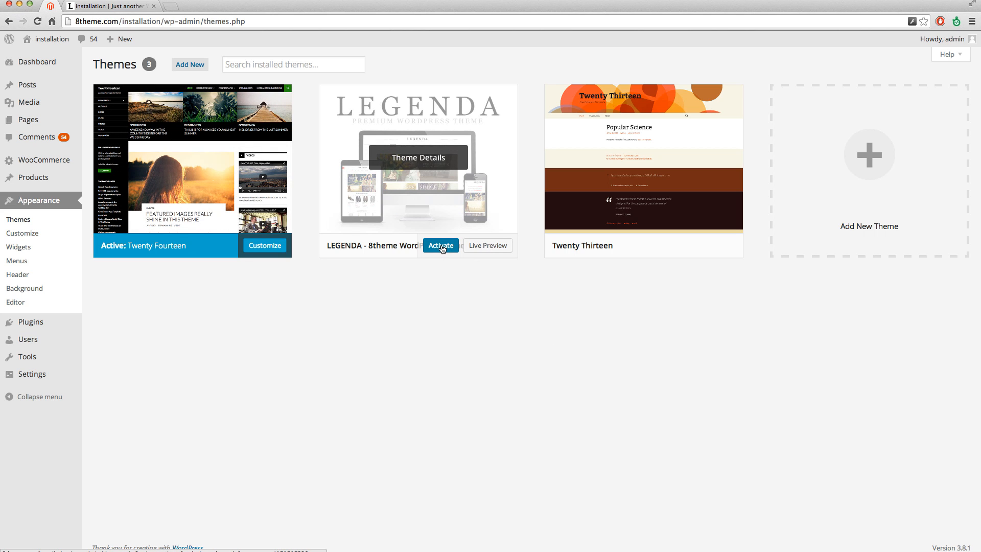
pyautogui.click(439, 245)
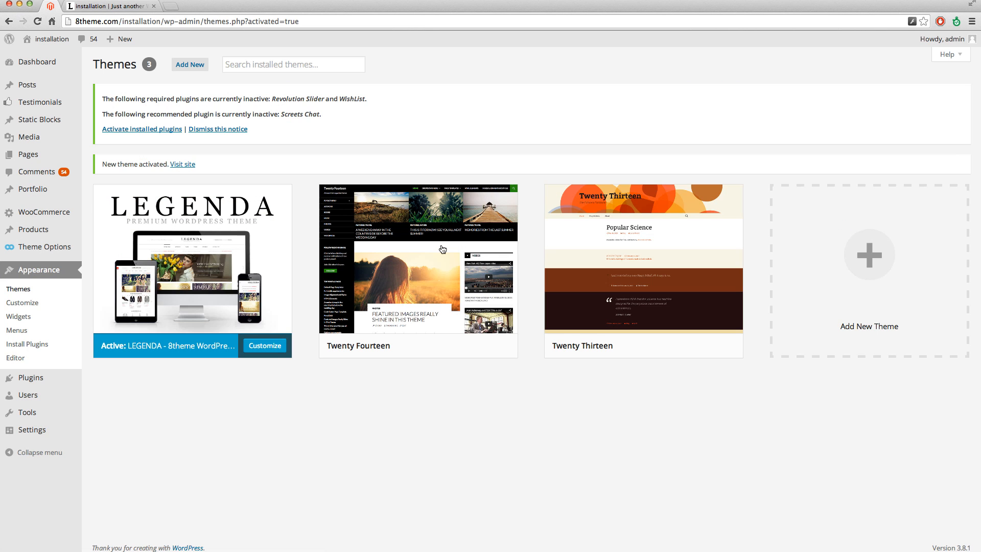